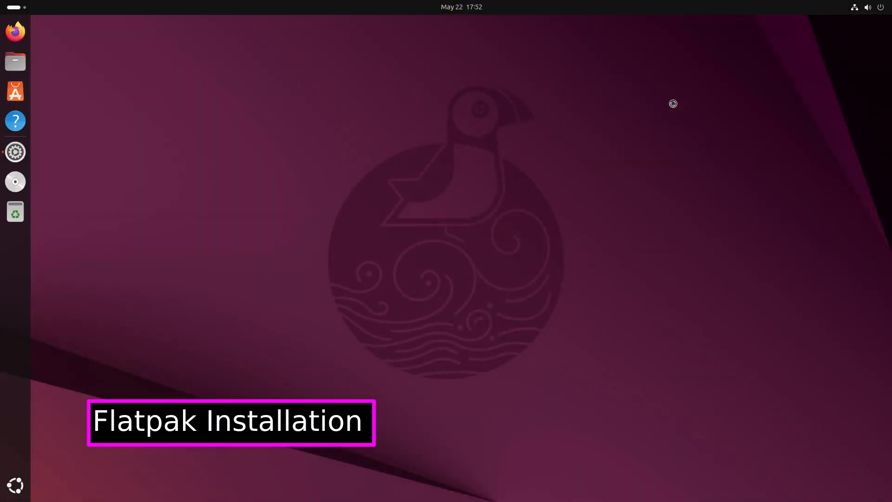
Step: Check the Ubuntu version, then run flatpak --version and get 'command not found'
left_click(15, 152)
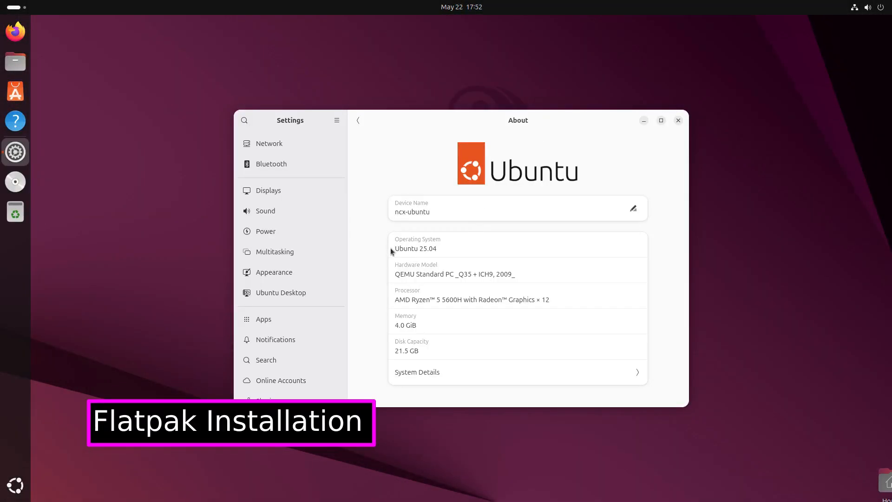
double_click(416, 248)
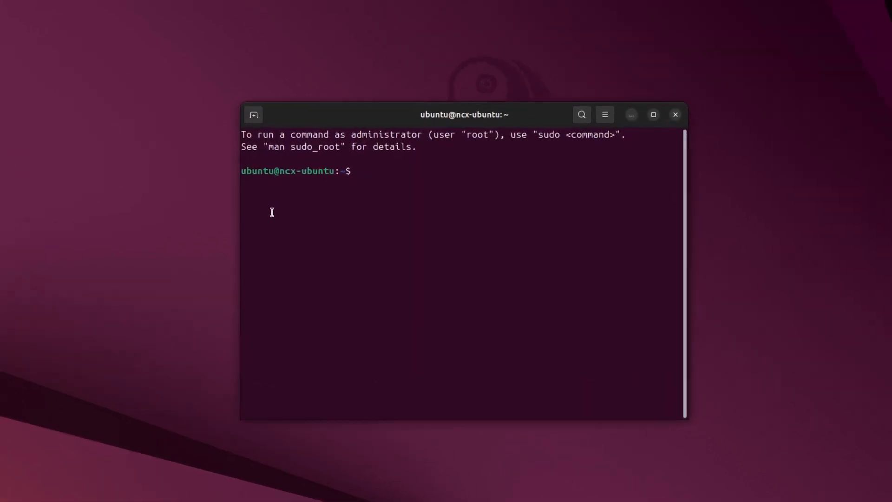
type("flatpak")
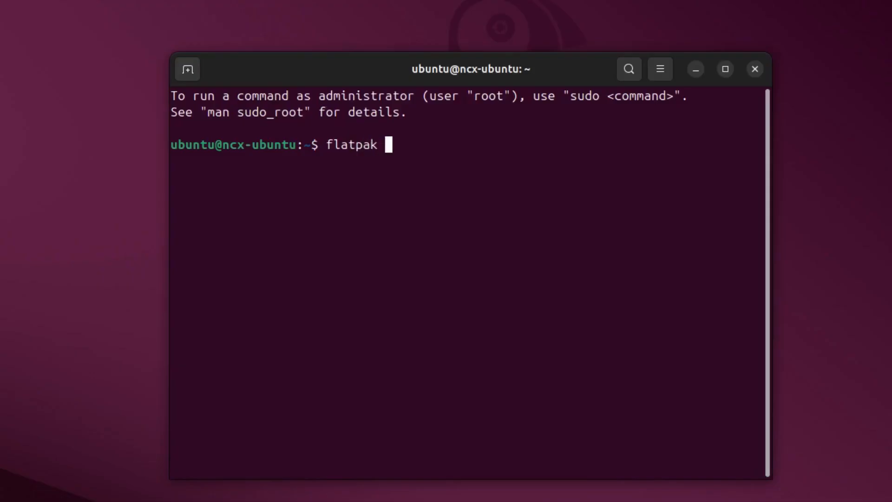
type("--version")
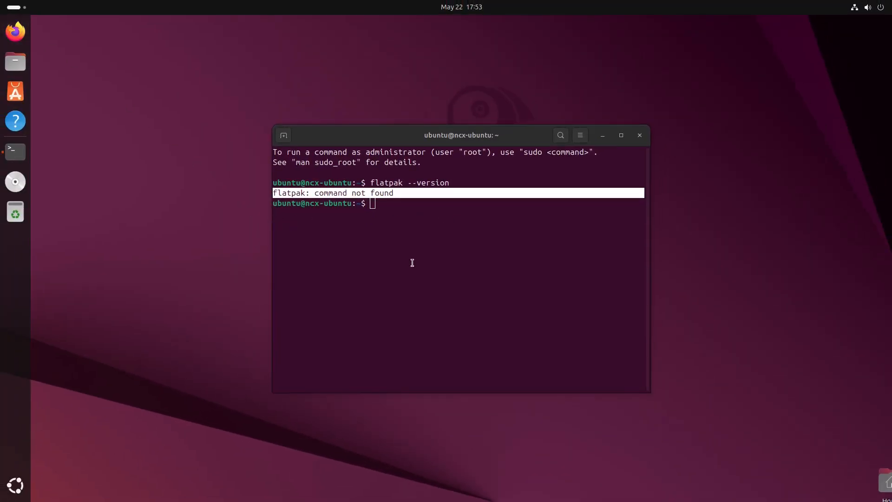
Step: Browse to flatpak.org in Firefox and go to its setup instructions
left_click(15, 32)
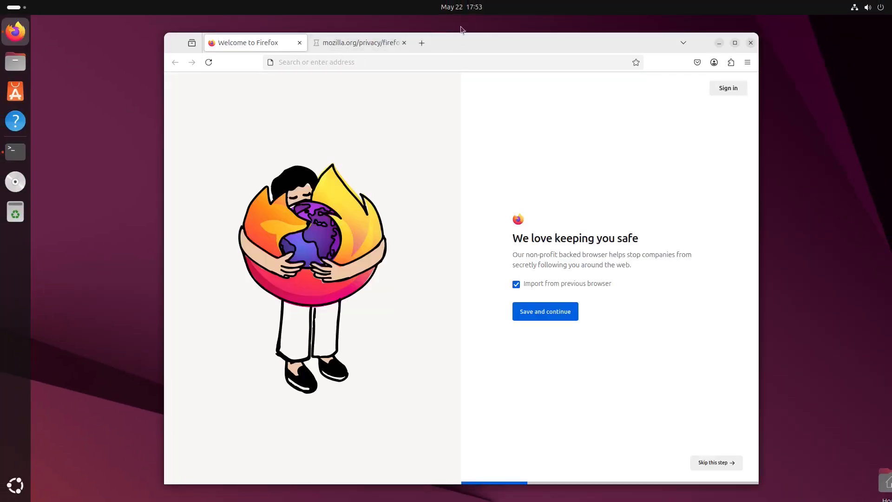
left_click(735, 42)
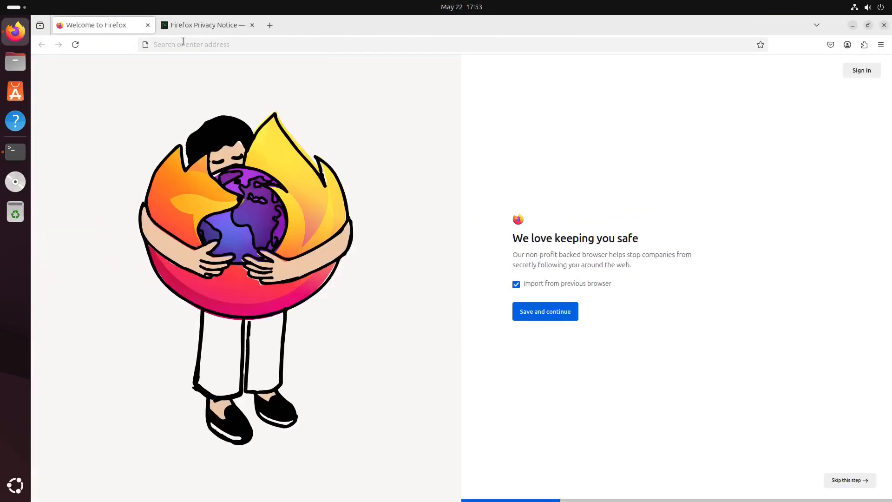
type("flatpak.org")
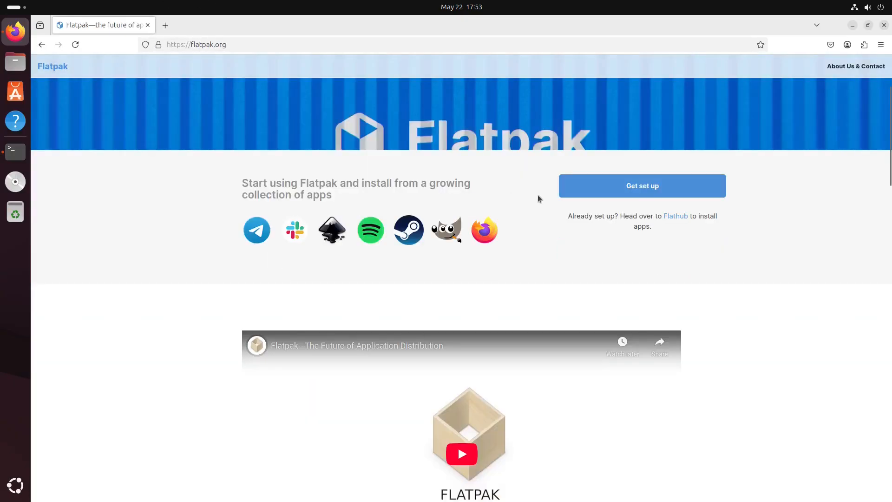
left_click(642, 186)
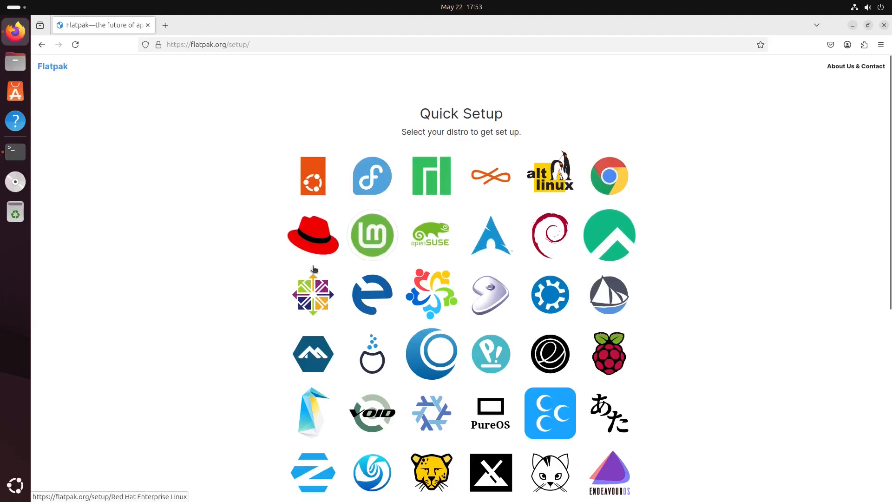
Step: Choose the Ubuntu quick-setup guide and copy its step 1 'sudo apt install flatpak' command
scroll("down", 3)
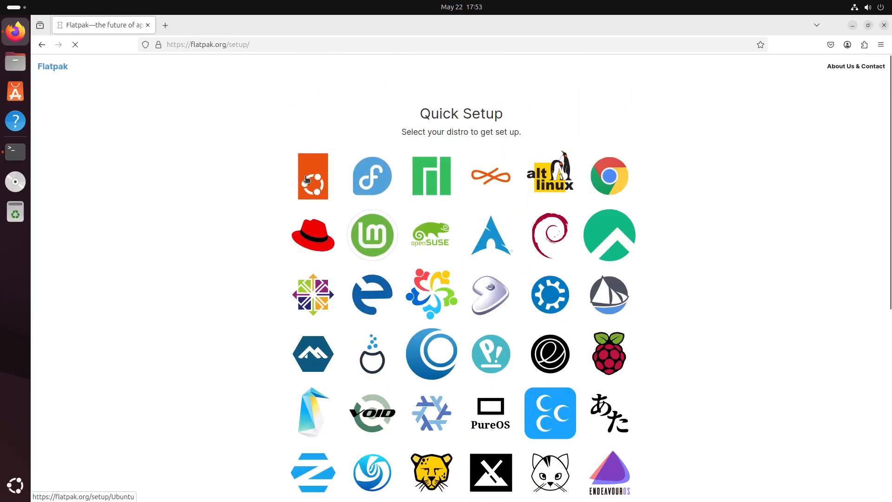
left_click(312, 177)
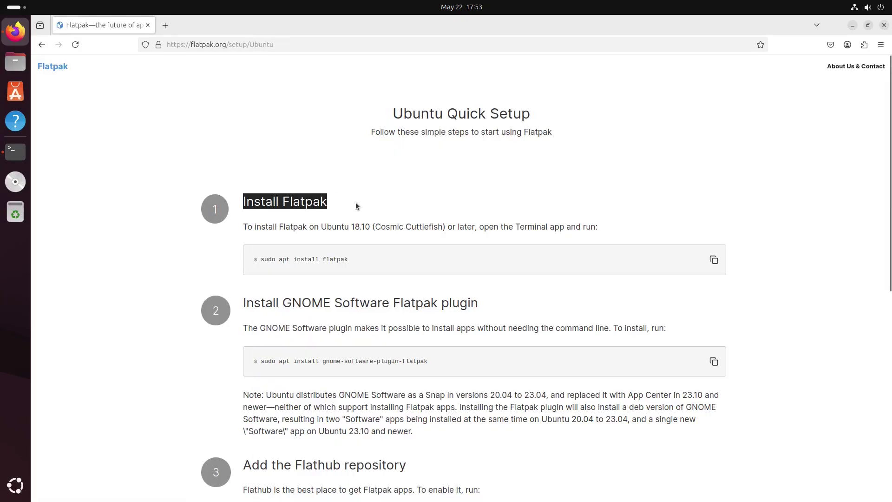
mouse_move(387, 206)
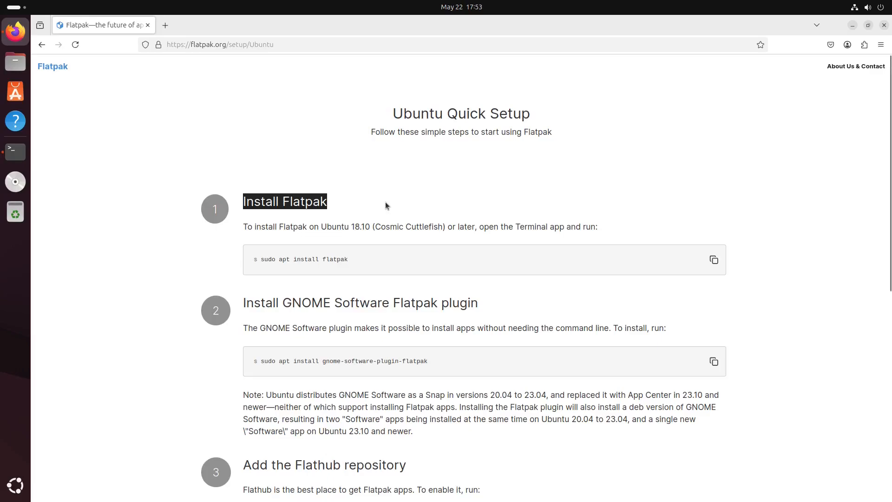
left_click(714, 259)
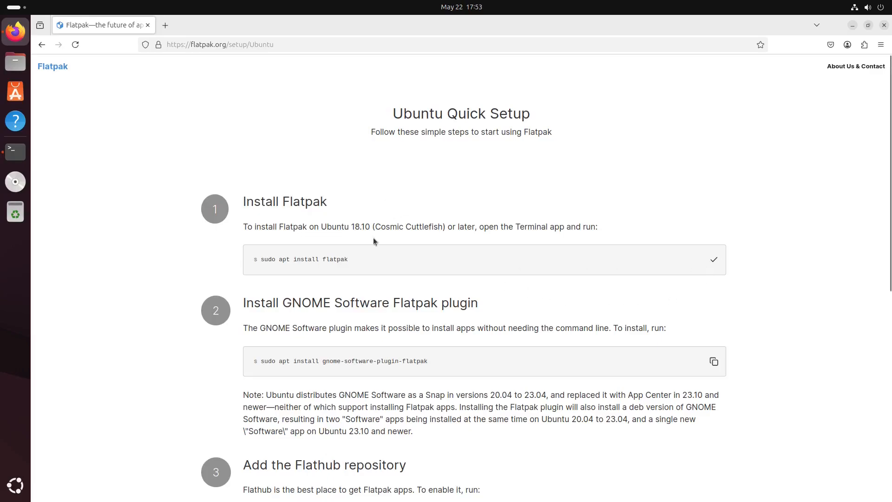
Step: Run 'sudo apt install flatpak' in the terminal and answer y to confirm the install
left_click(15, 151)
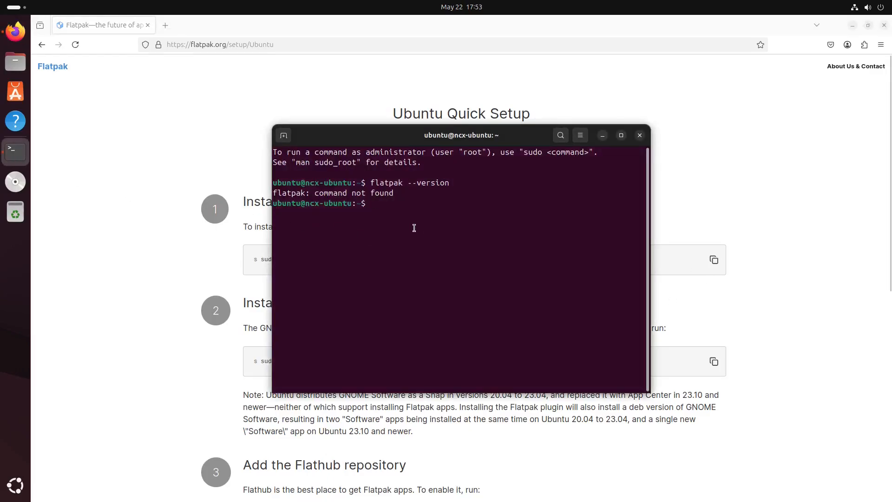
type("sudo apt install flatpak")
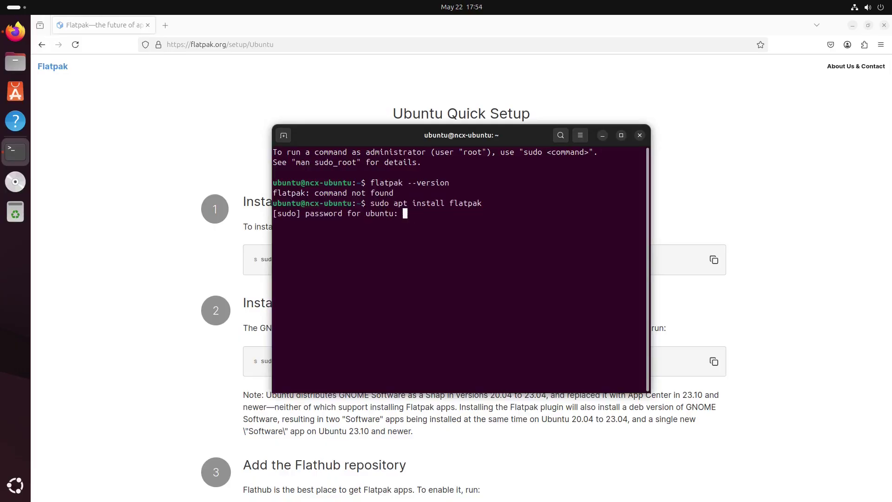
key("Return")
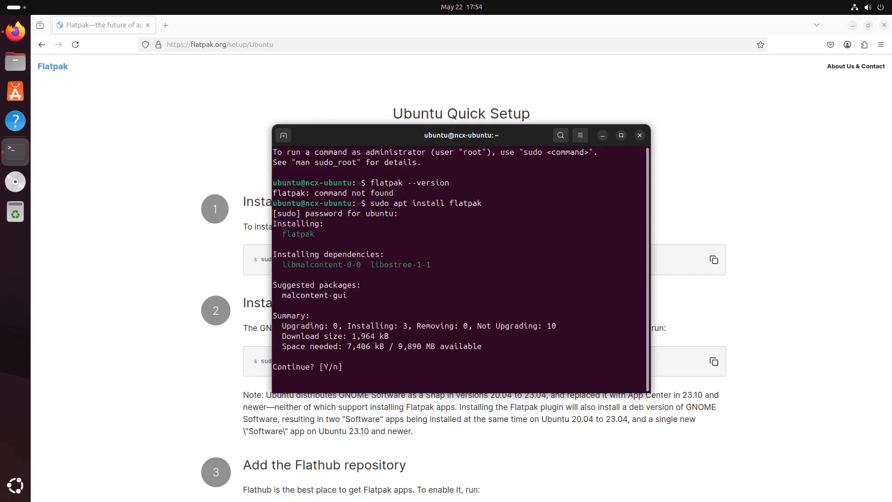
type("y")
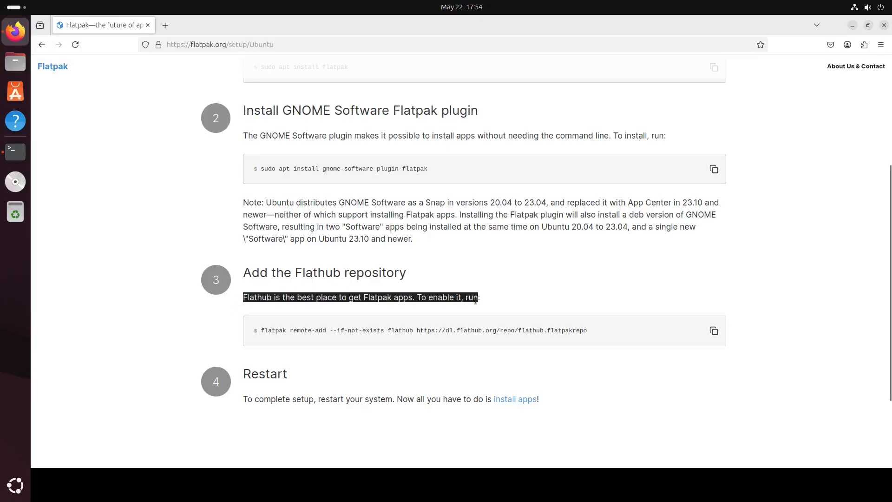
mouse_move(689, 346)
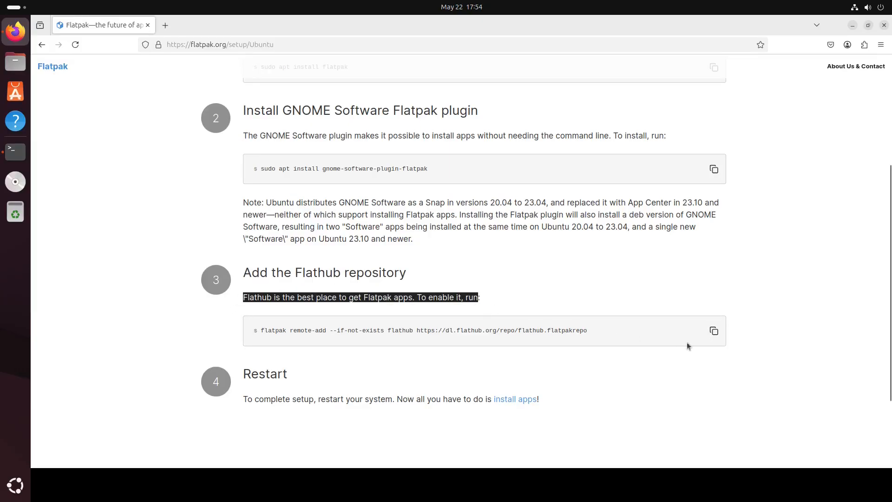
Step: Run the step 3 Flathub remote-add command and authenticate to add the repository
left_click(714, 331)
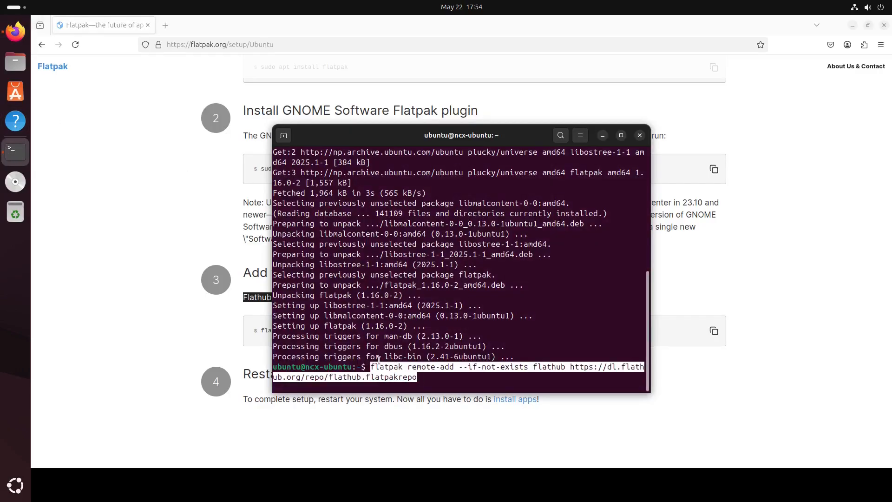
key("Return")
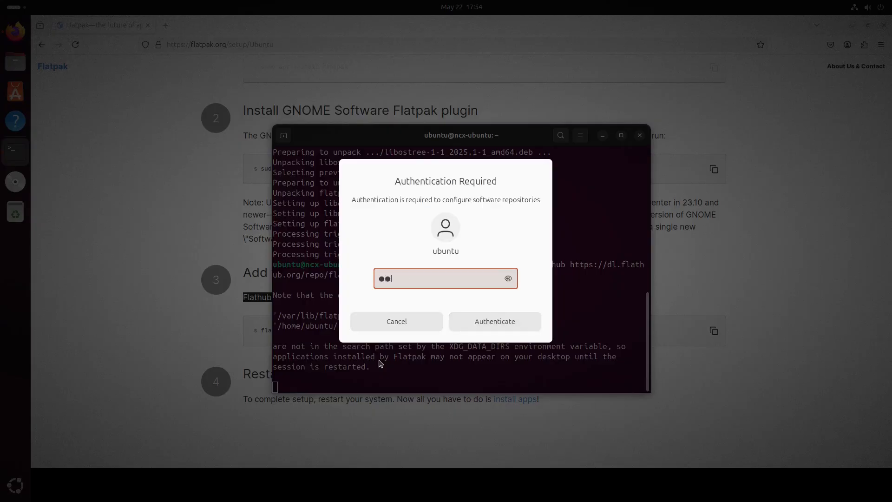
left_click(495, 322)
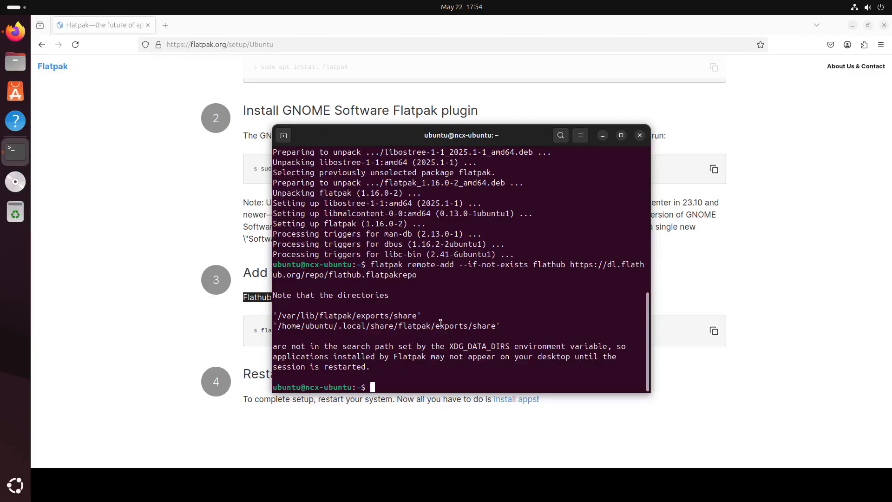
mouse_move(197, 400)
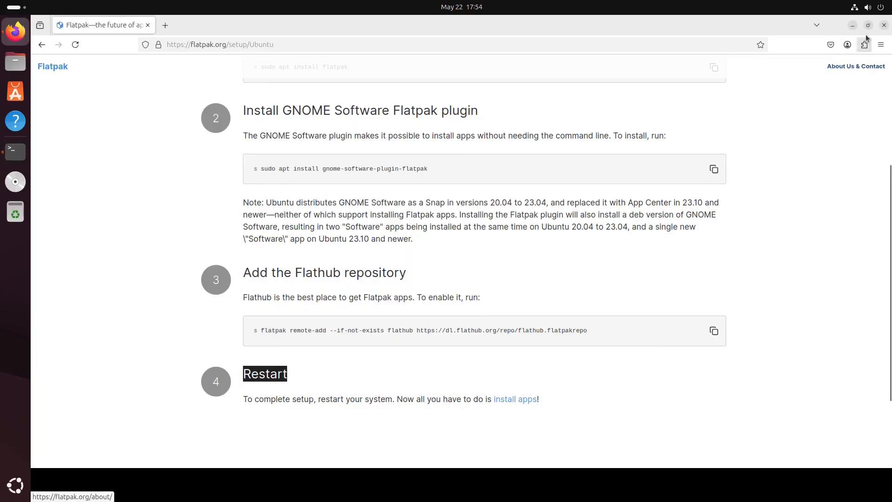
Step: Restart Ubuntu from the system menu's power options to finish Flatpak setup
left_click(882, 5)
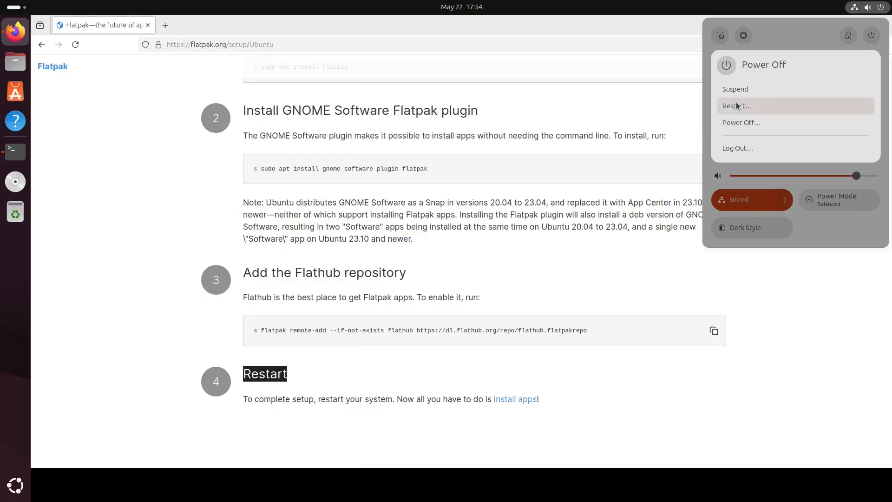
left_click(737, 106)
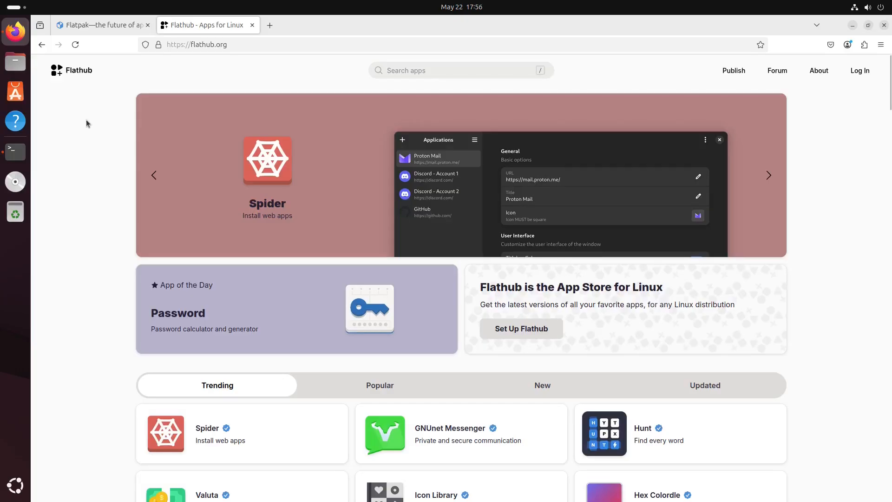
Step: Search Flathub for vlc, open VLC's page and copy its manual install command
scroll("down", 3)
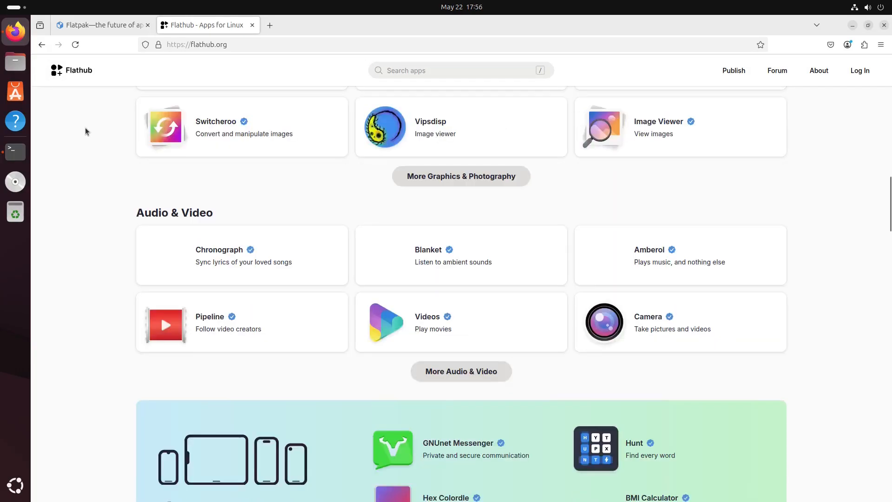
scroll("down", 3)
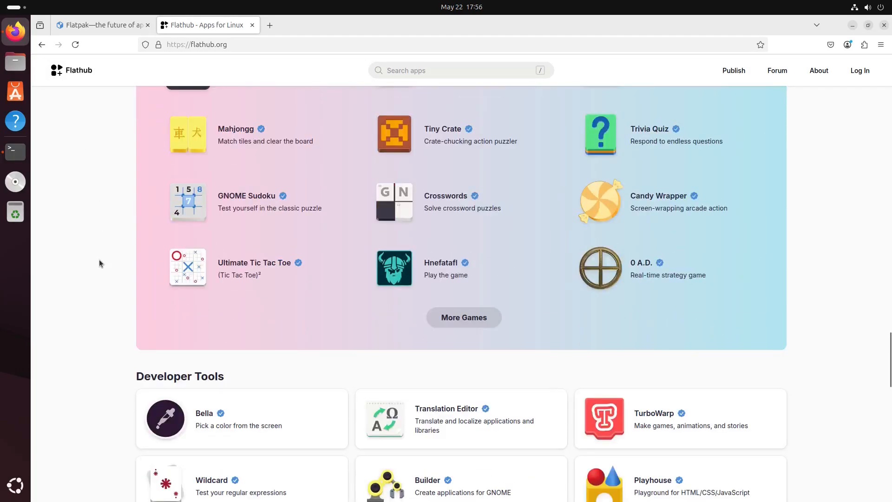
scroll("down", 3)
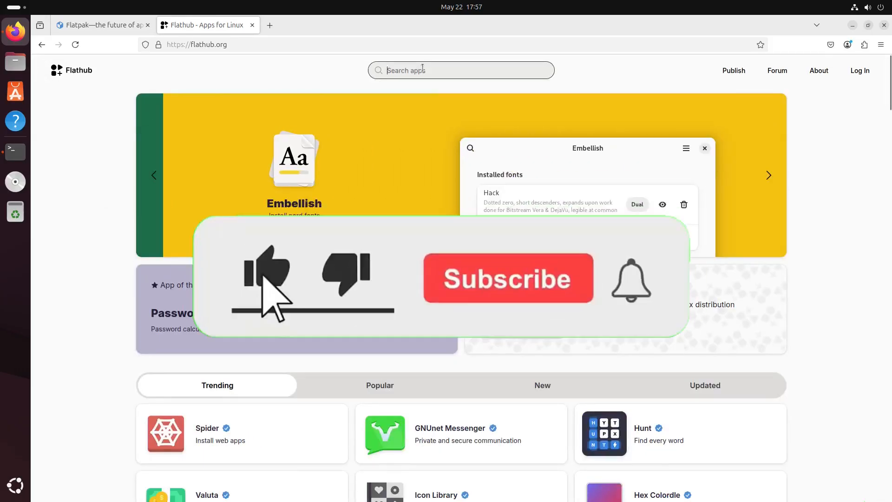
type("vlc")
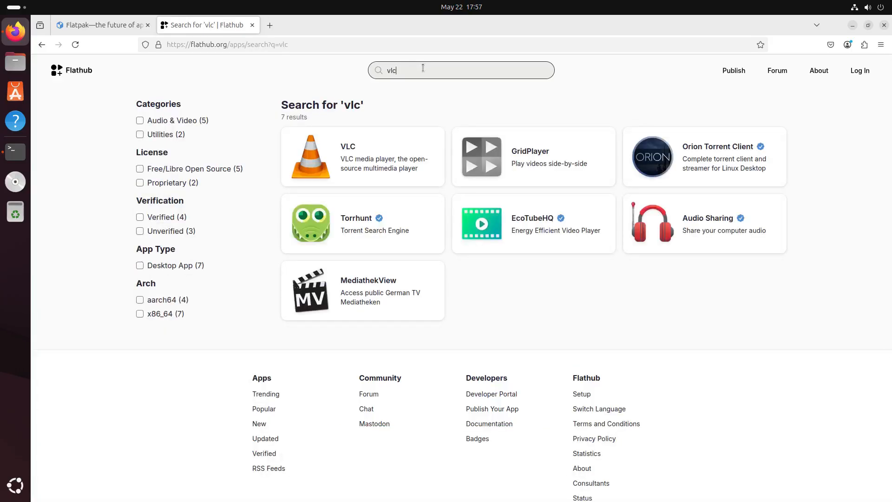
mouse_move(370, 162)
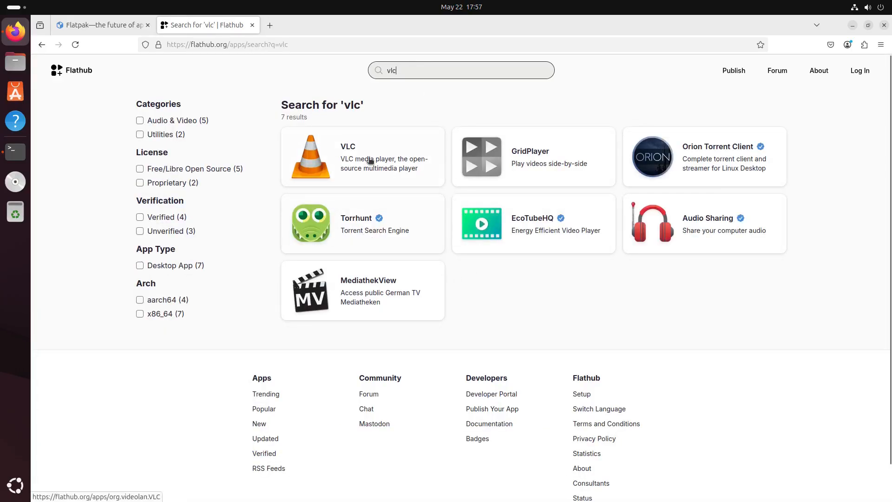
left_click(370, 160)
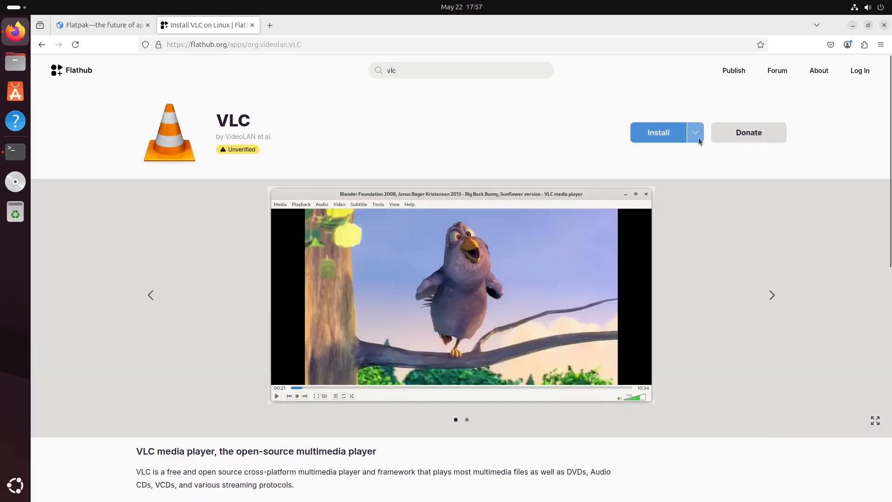
left_click(695, 132)
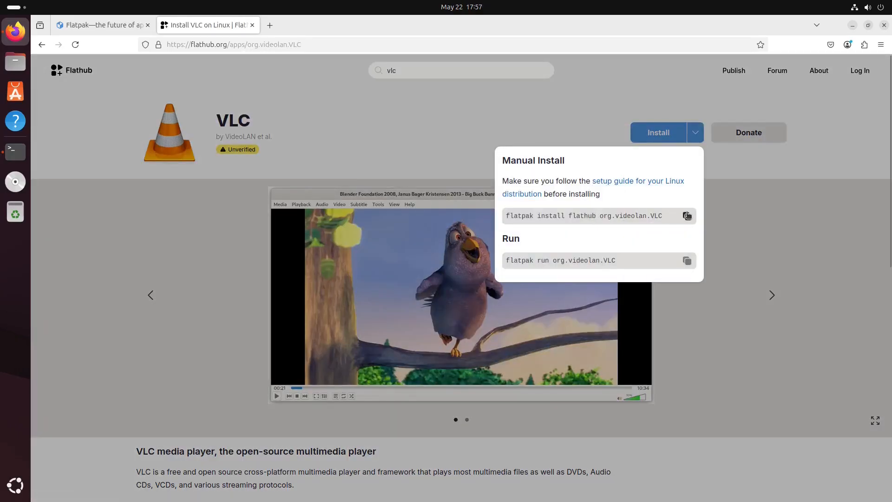
left_click(688, 215)
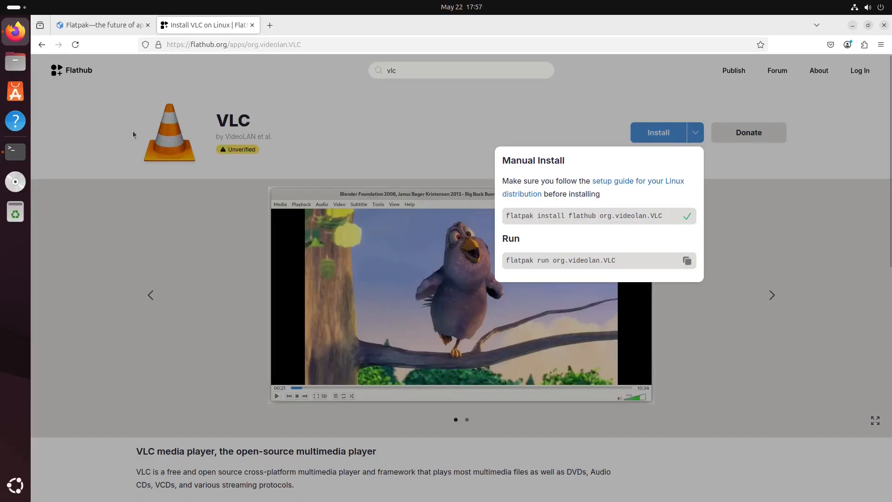
Step: Run 'flatpak install flathub org.videolan.VLC' in the terminal and answer Y
left_click(14, 152)
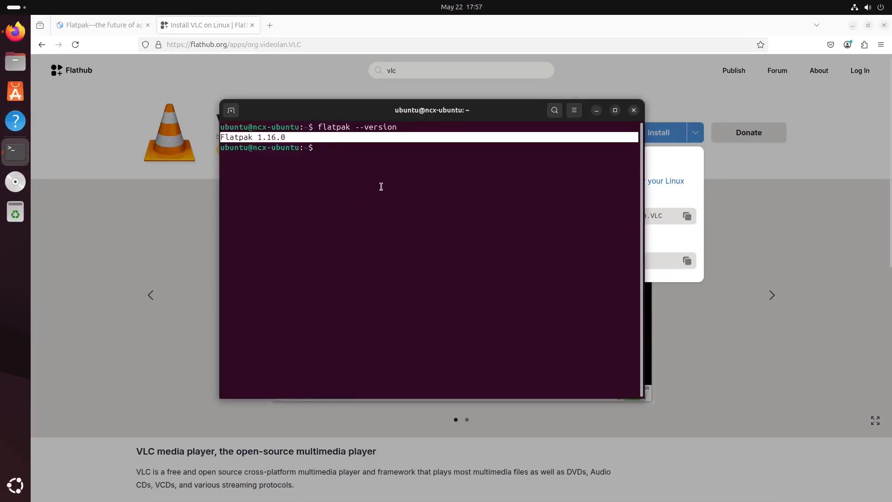
type("flatpak install flathub org.videolan.VLC")
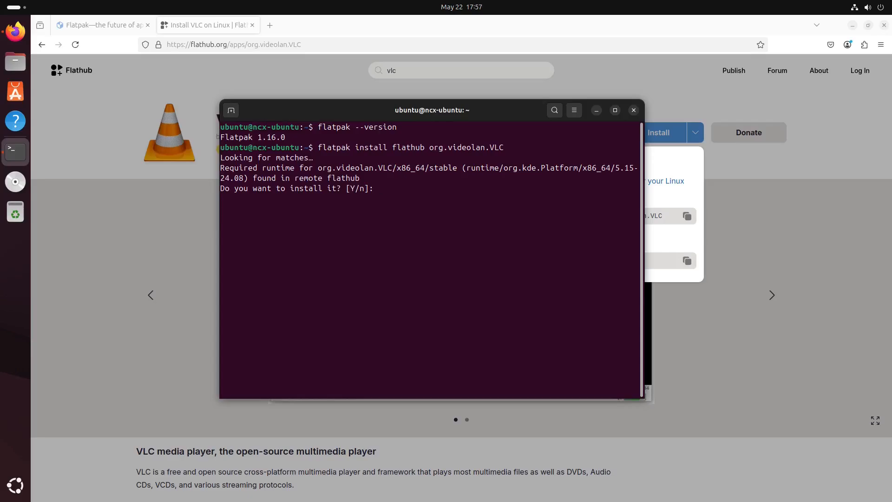
type("Y")
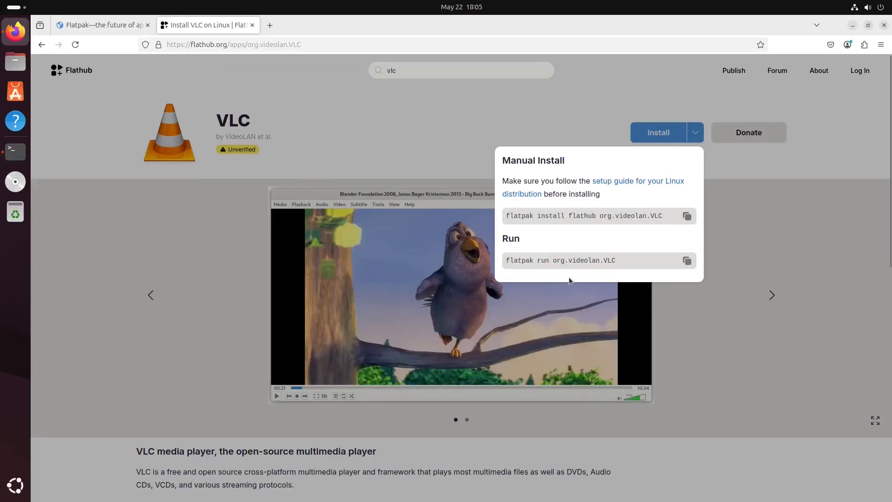
Step: Run 'flatpak run org.videolan.VLC', accept VLC's privacy dialog, then clear the terminal
left_click(687, 260)
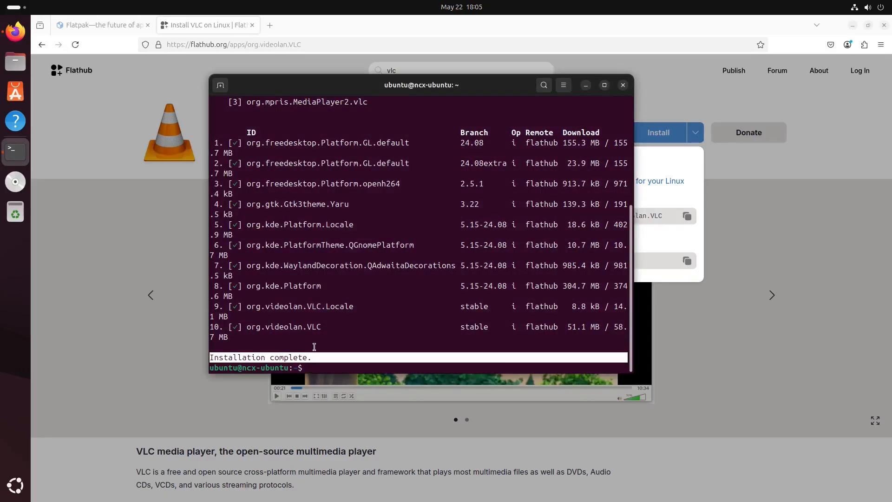
type("flatpak run org.videolan.VLC")
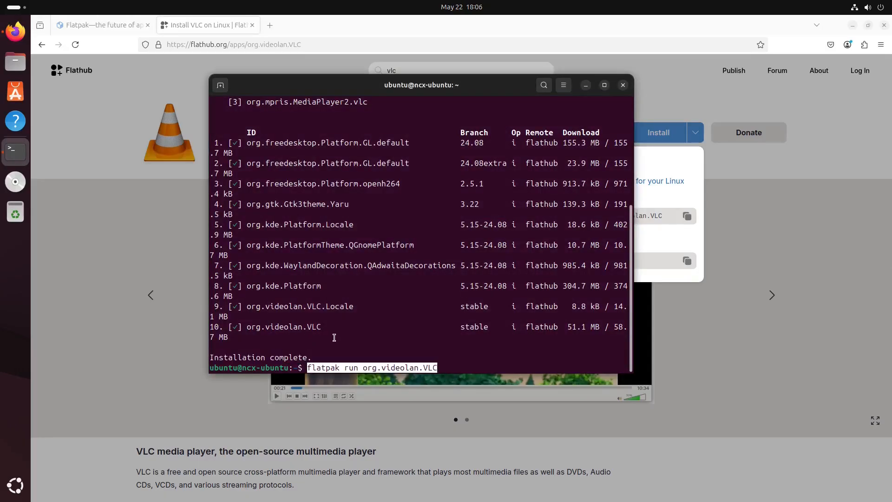
key("Return")
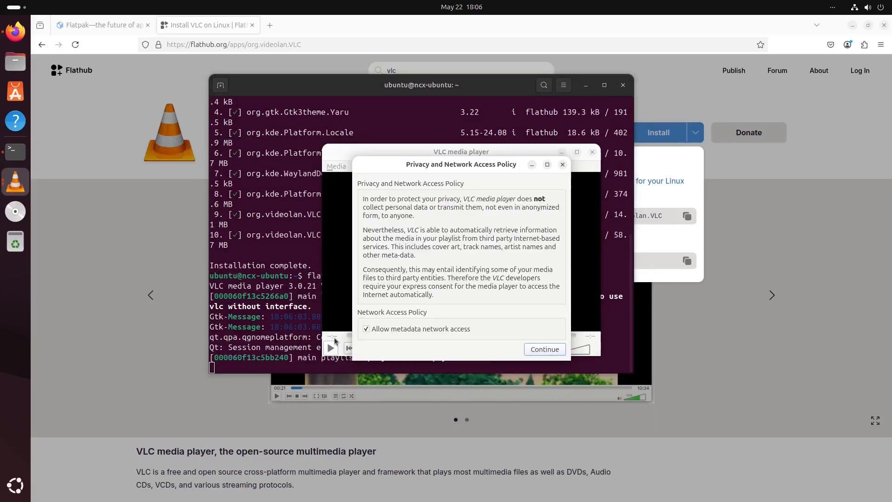
left_click(545, 348)
type("clear")
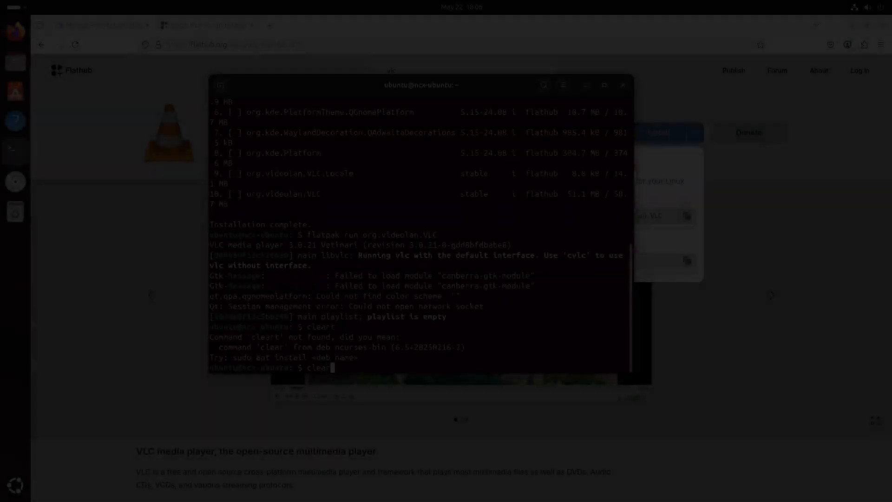
key("Return")
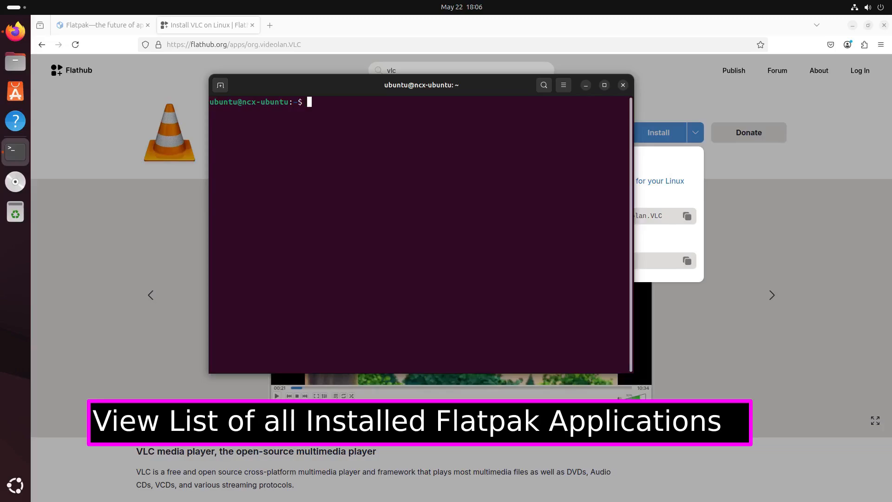
Step: Run 'flatpak list', then 'flatpak uninstall org.videolan.VLC' and answer y to remove VLC
type("flatpak list")
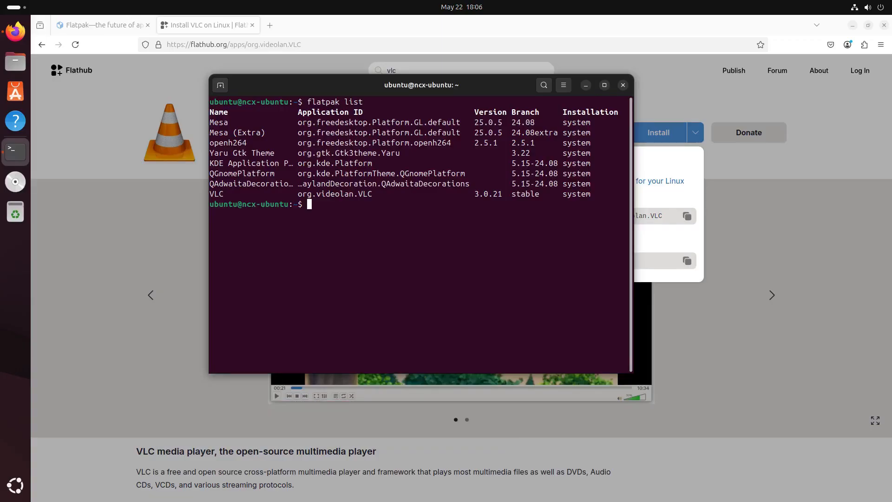
type("flap")
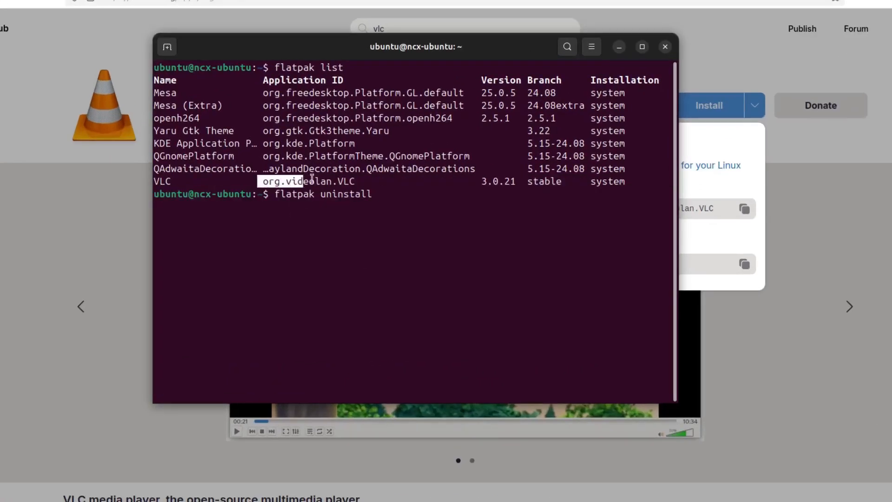
type("org.videolan.VLC")
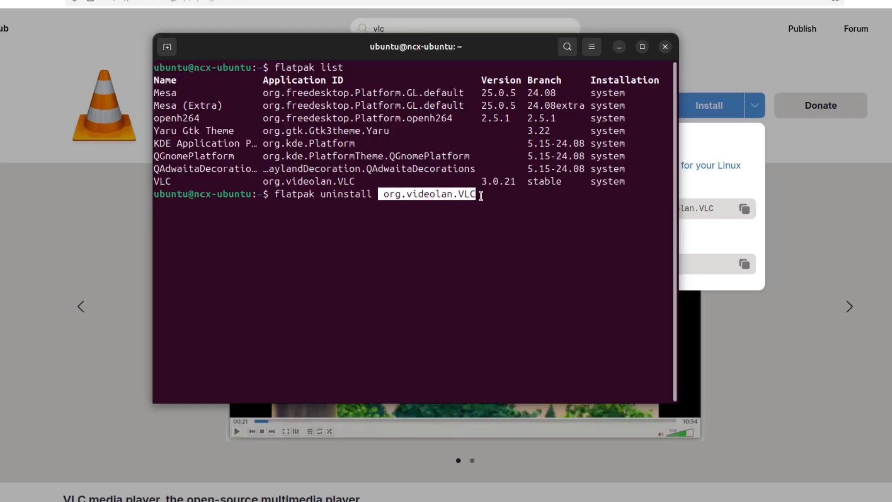
type("y")
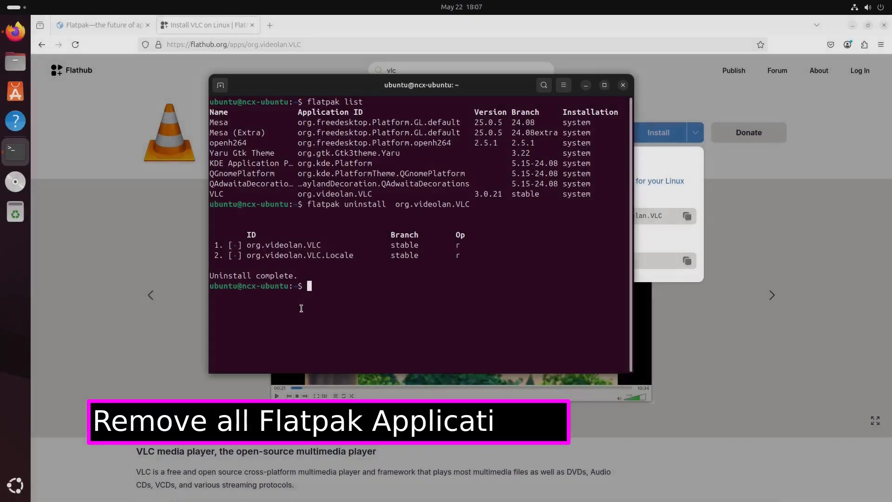
Step: Run 'flatpak list', then 'flatpak uninstall --all' and answer y to remove remaining runtimes
type("flatpak")
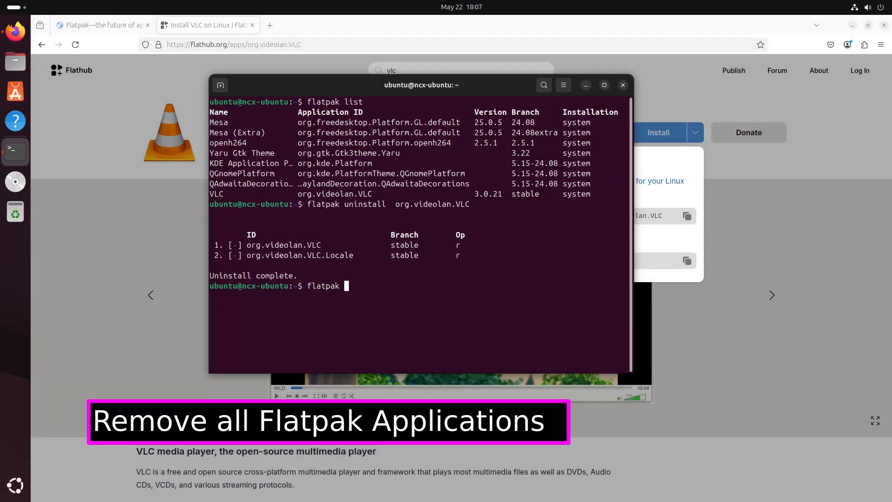
key("Return")
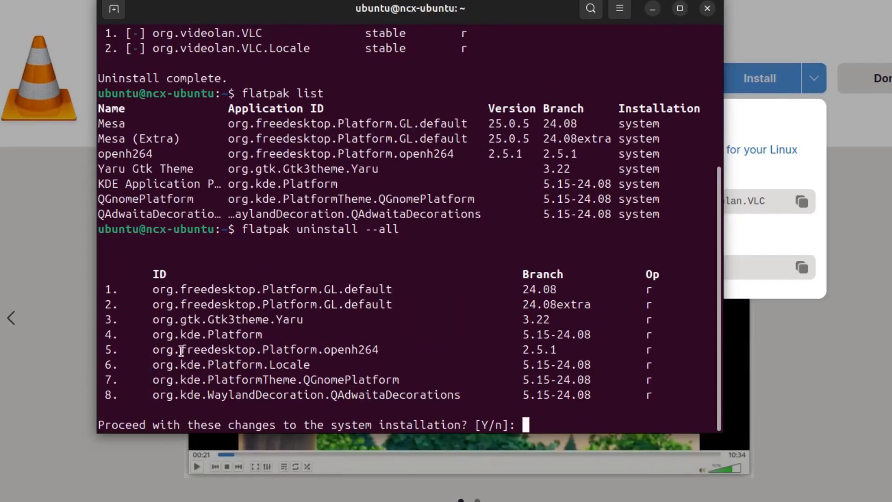
mouse_move(563, 422)
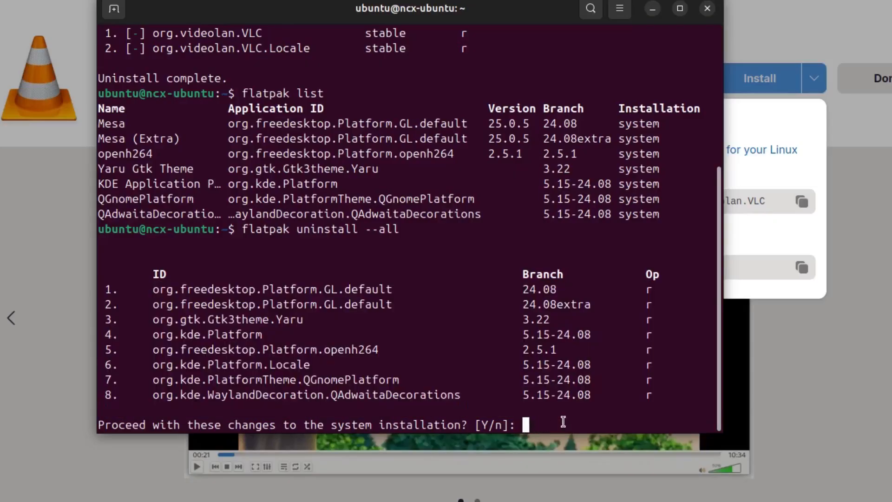
type("y")
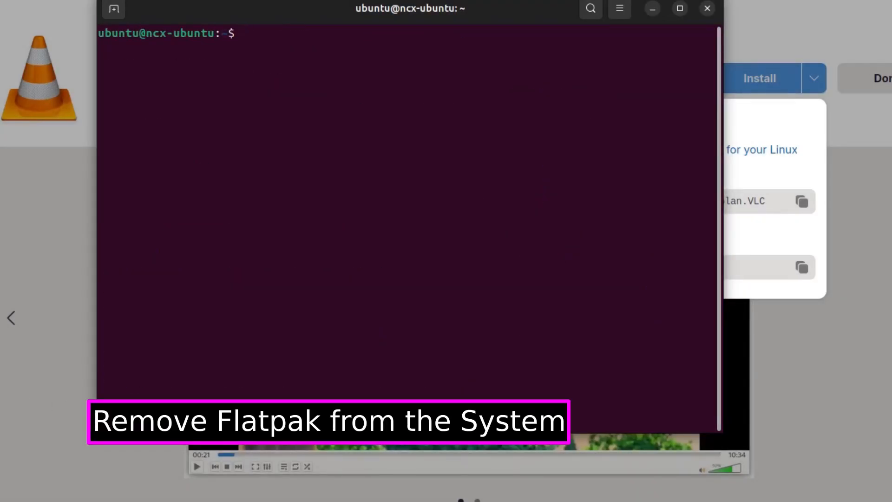
Step: Run 'sudo apt remove --purge flatpak' to purge Flatpak from the system
type("sudo apt rem")
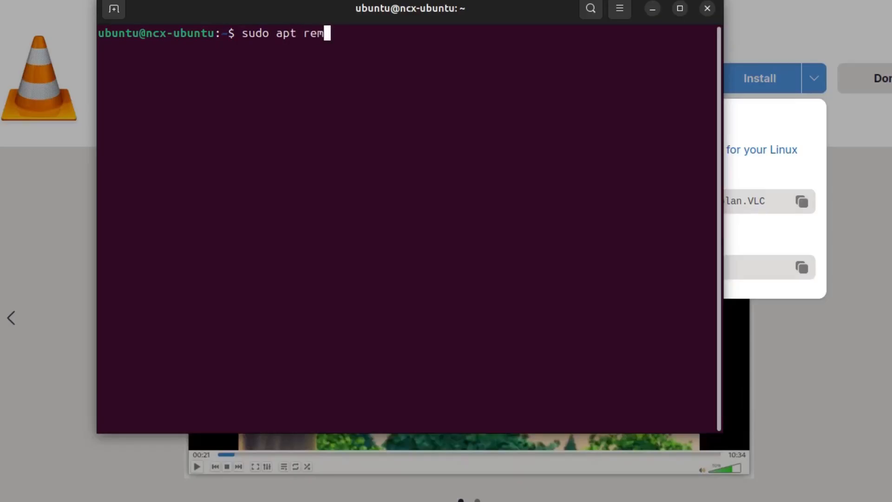
type("ove --purge")
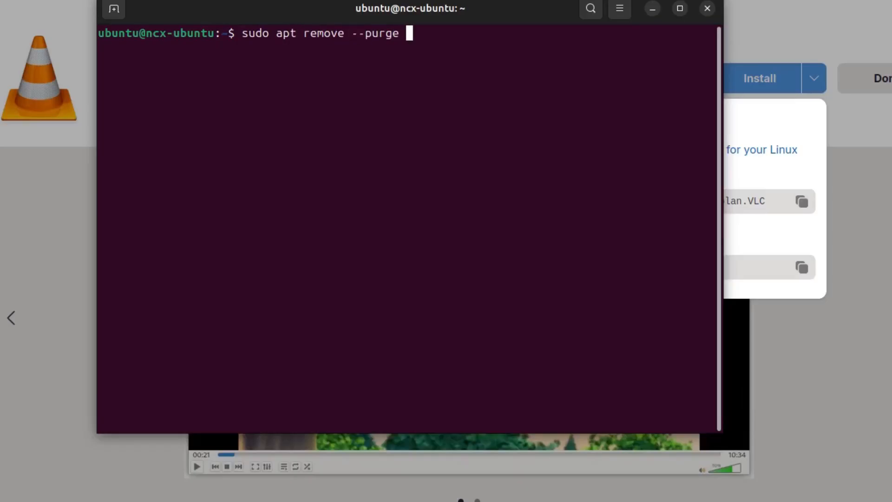
type("fla")
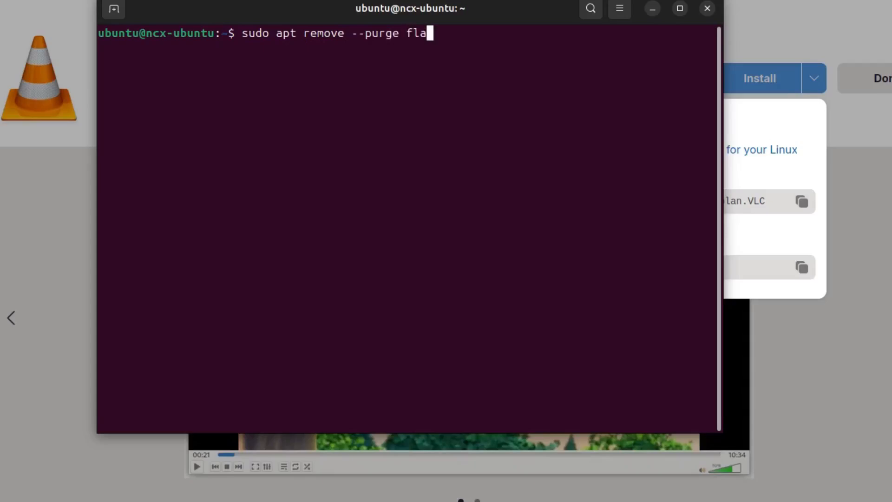
type("tpak")
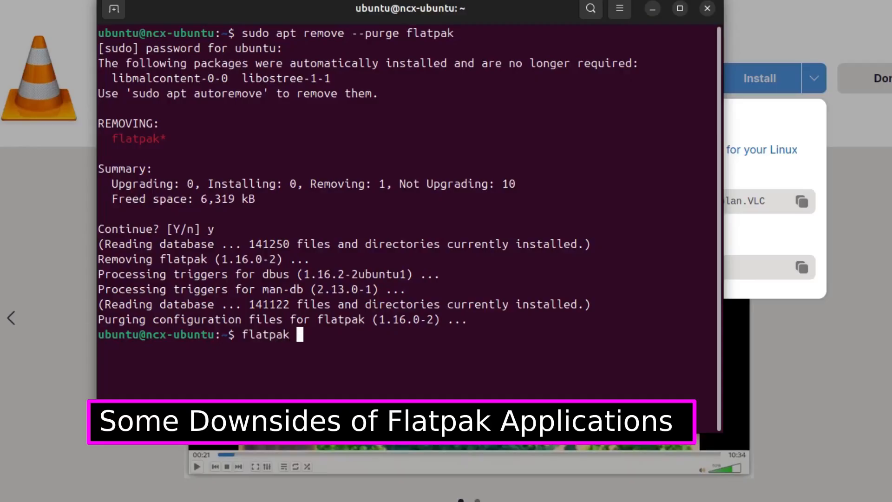
Step: Run 'flatpak --version' to see the no-such-file error, then clear the terminal
type("--version")
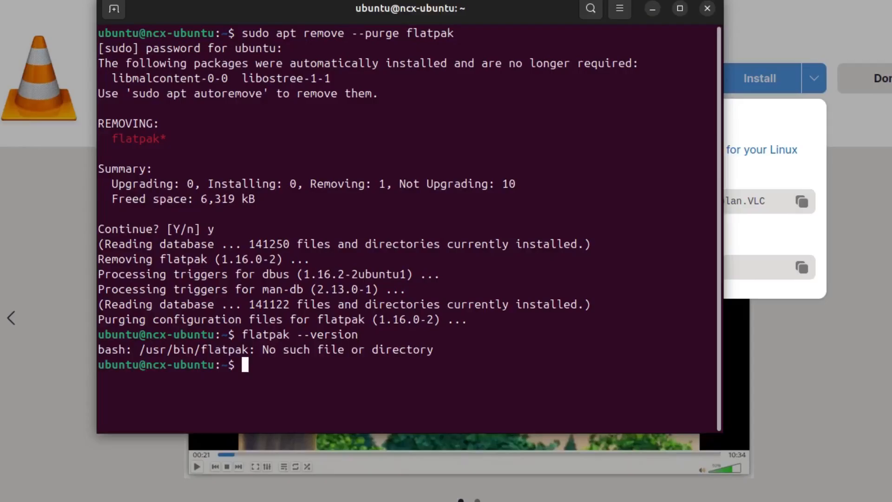
type("clear")
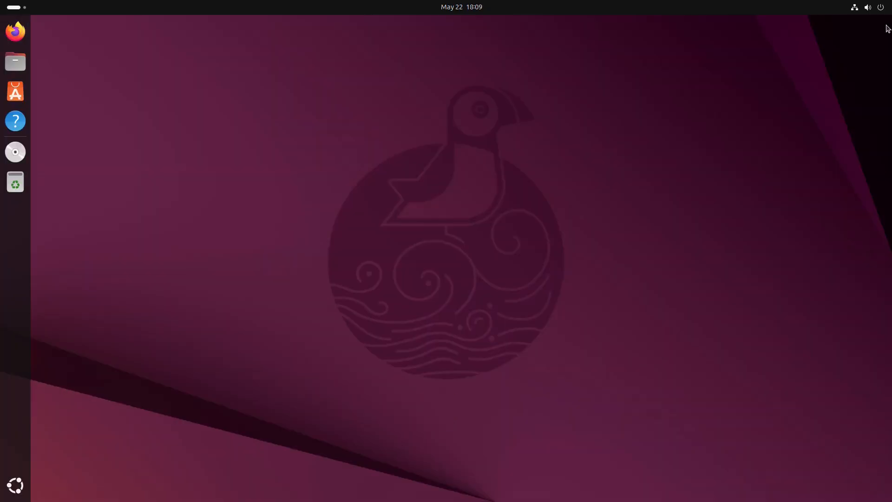
Step: Review the Show Apps grid to confirm no Flatpak applications remain installed
left_click(14, 485)
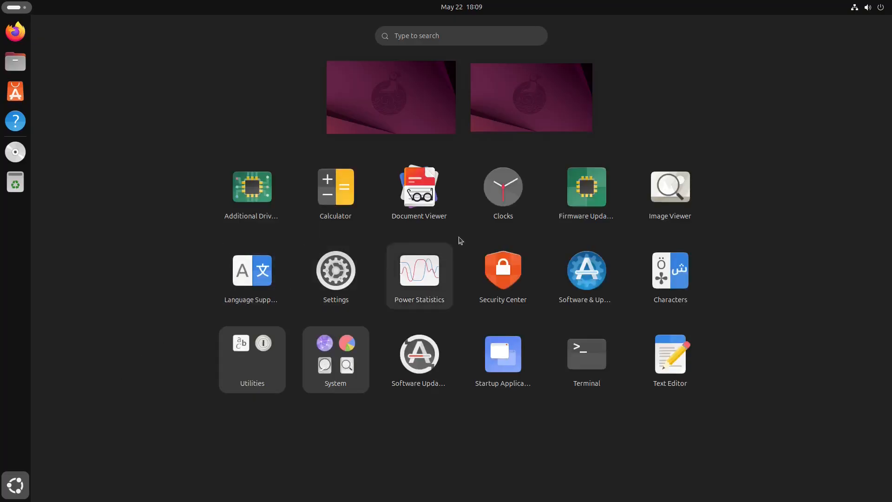
mouse_move(195, 396)
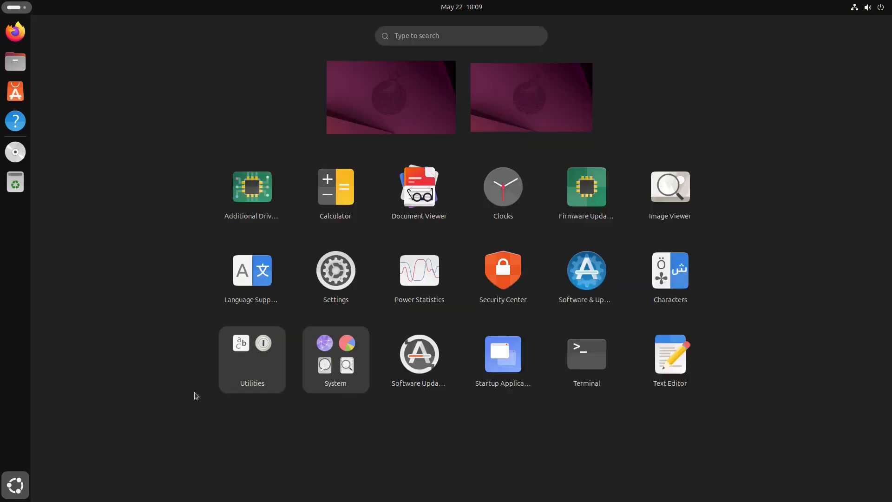
left_click(15, 485)
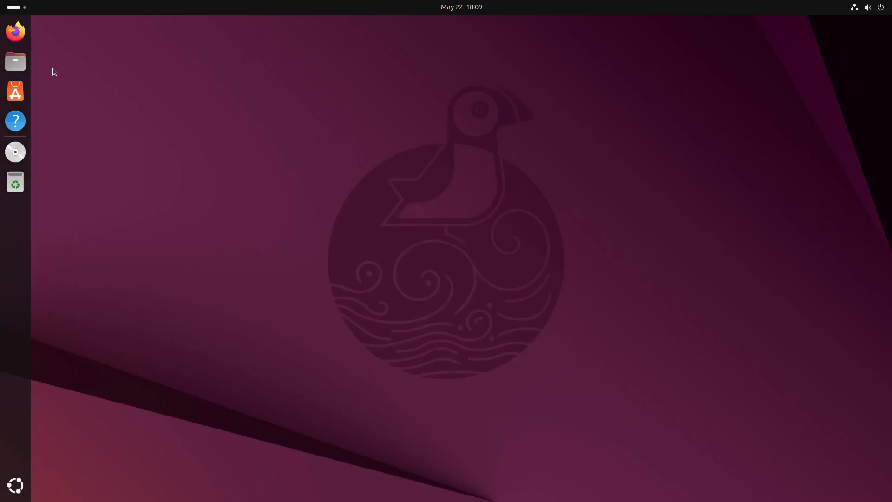
mouse_move(637, 328)
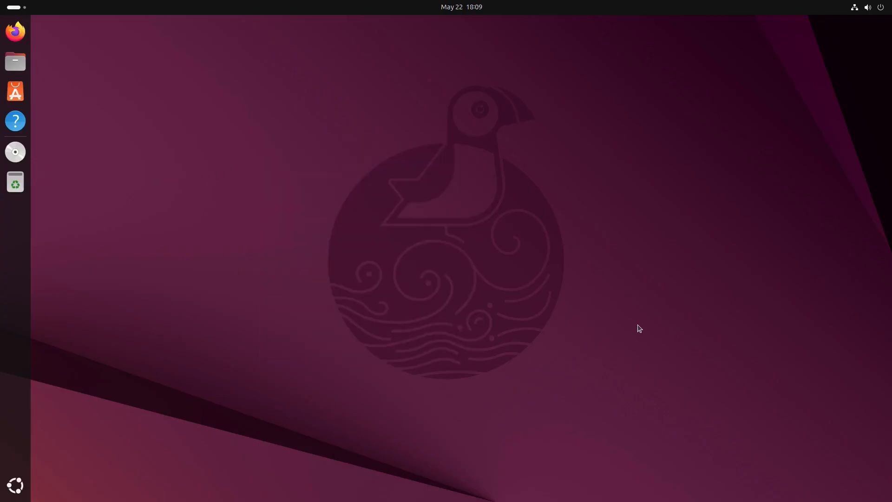
Step: Power the machine off from the system menu, ending at the Ubuntu splash screen
left_click(881, 7)
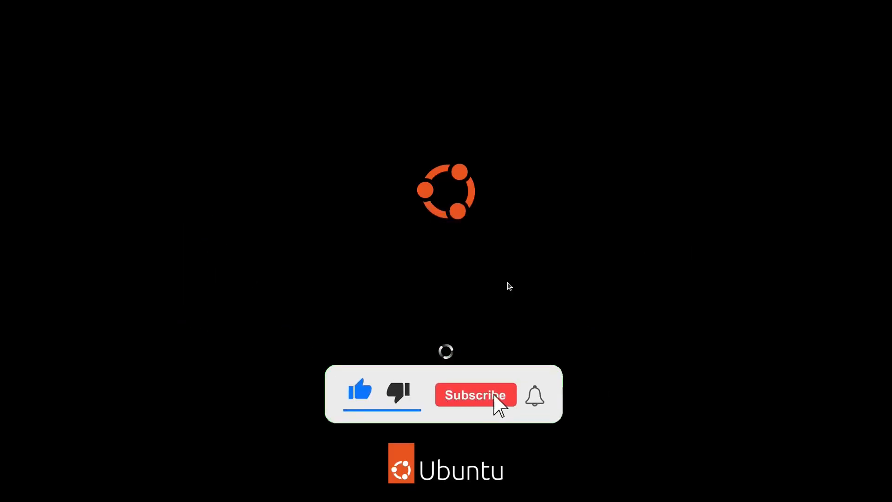
left_click(474, 396)
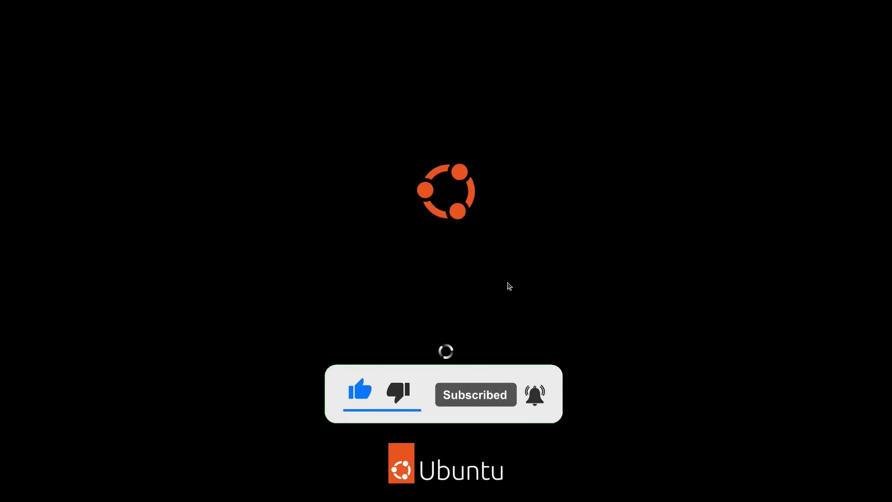